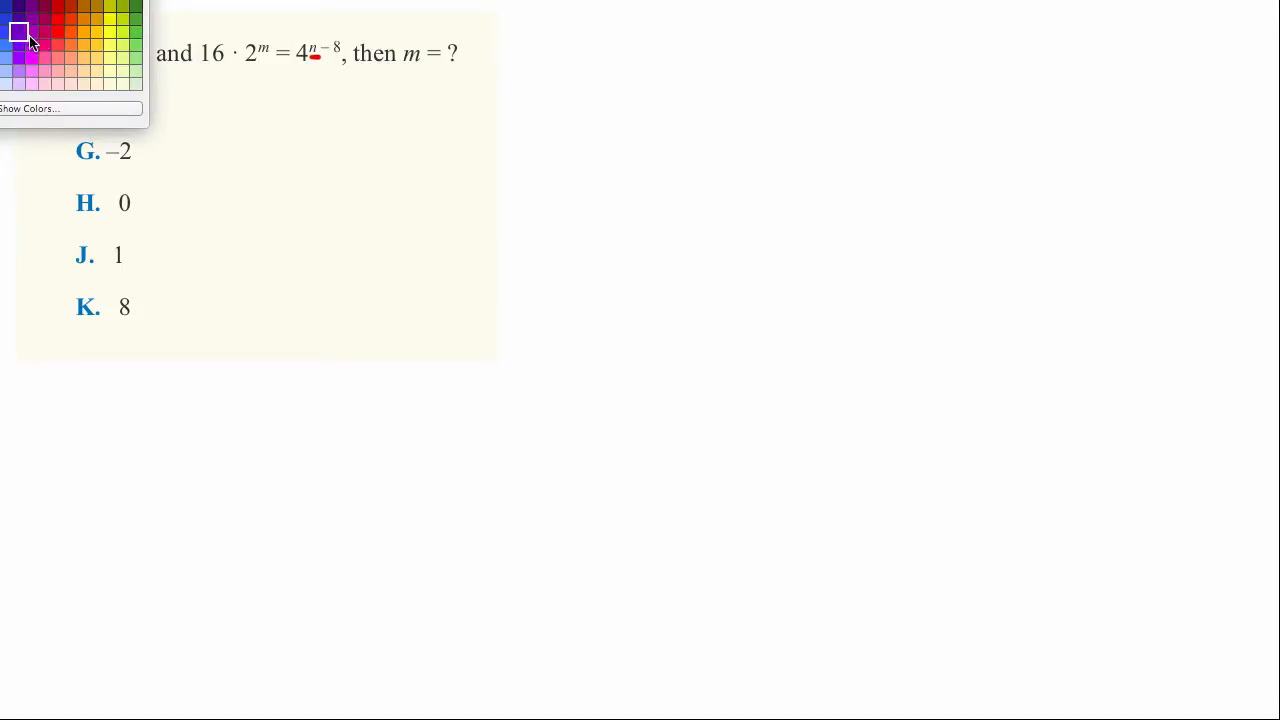
- Underline the exponent m in the question and switch to a different ink colour
{"action": "left_click_drag", "start_coordinate": [402, 67], "coordinate": [462, 67]}
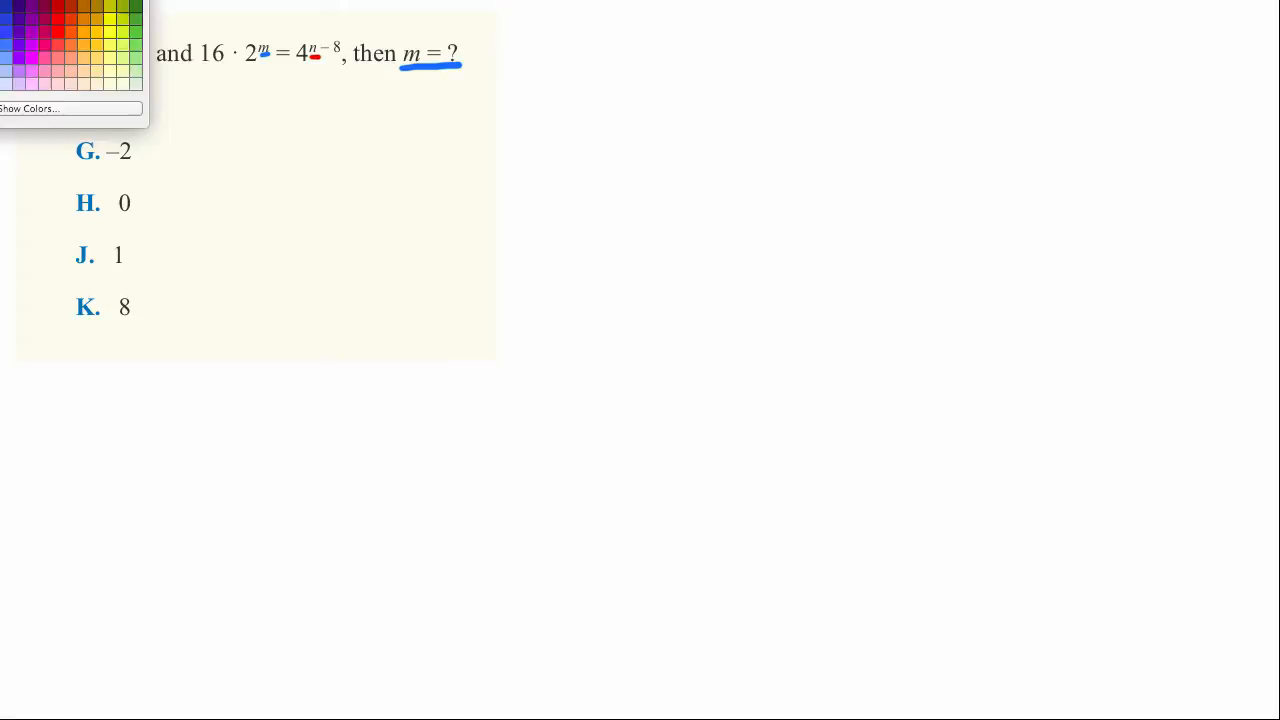
{"action": "left_click", "coordinate": [84, 33]}
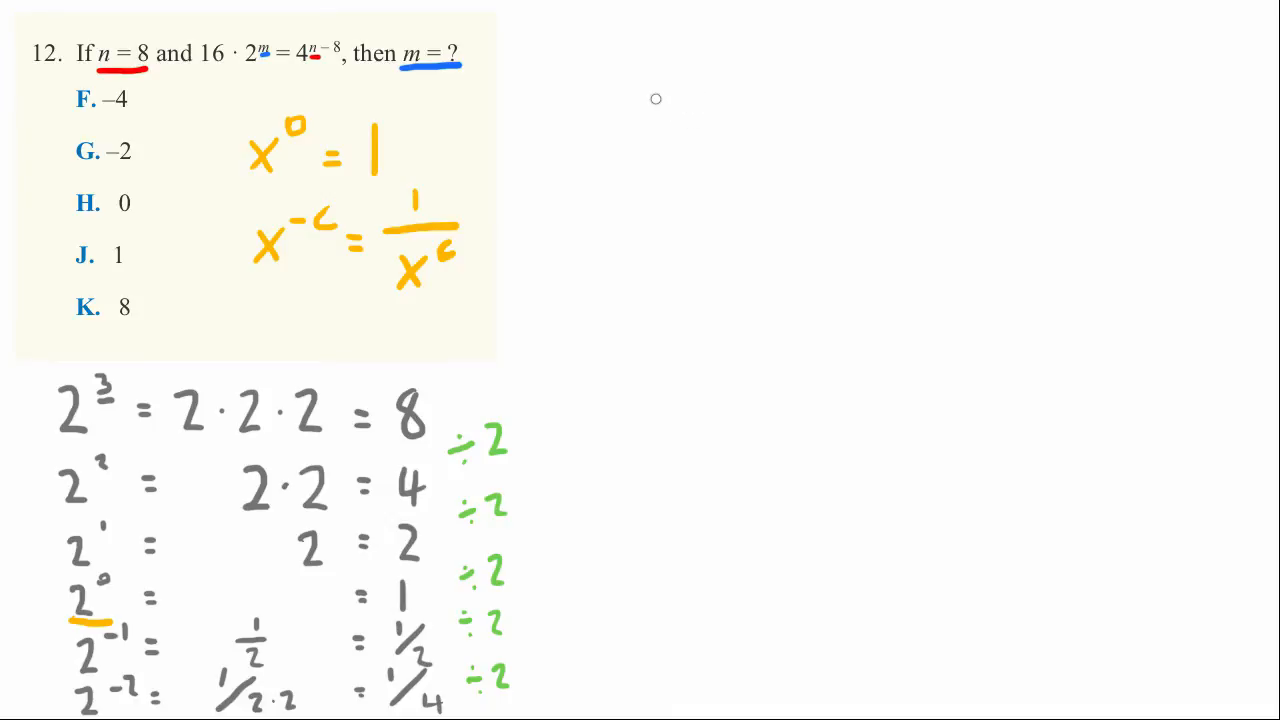
- Write 16·2^m = 4^(8−8) on the right, reducing it to 16·2^m = 4^0
{"action": "left_click_drag", "start_coordinate": [658, 70], "coordinate": [658, 115]}
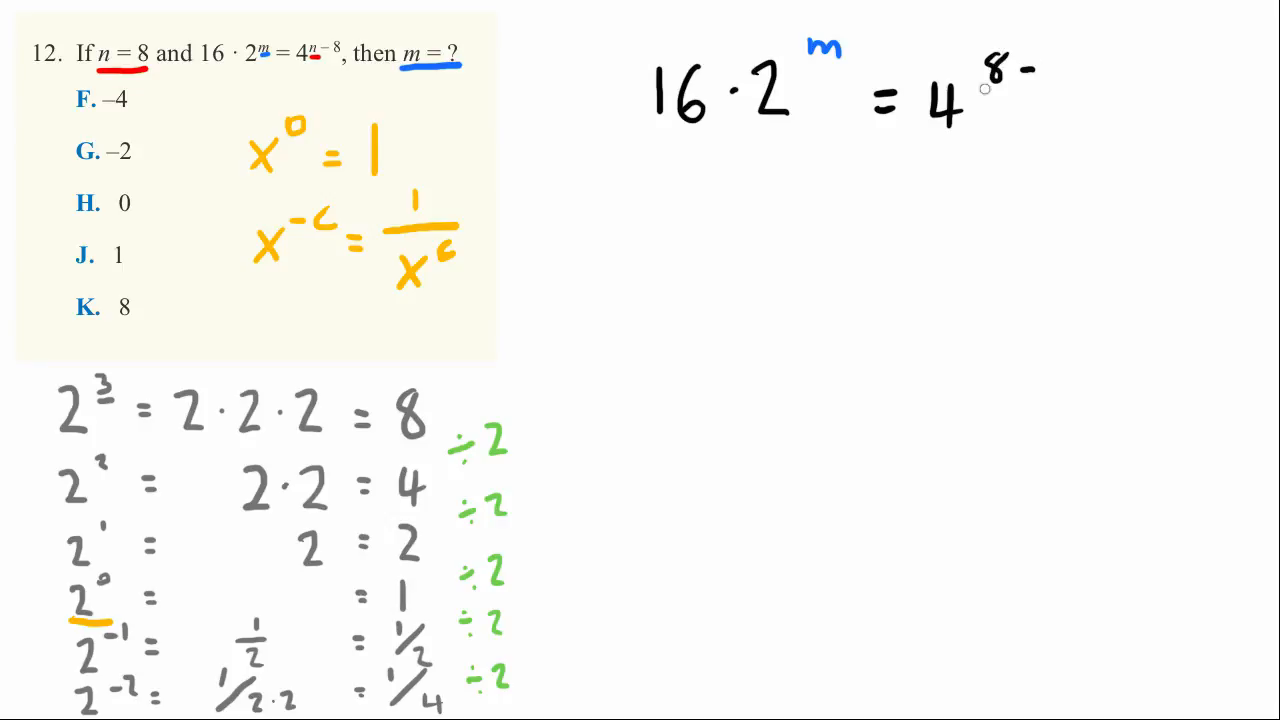
{"action": "mouse_move", "coordinate": [1075, 54]}
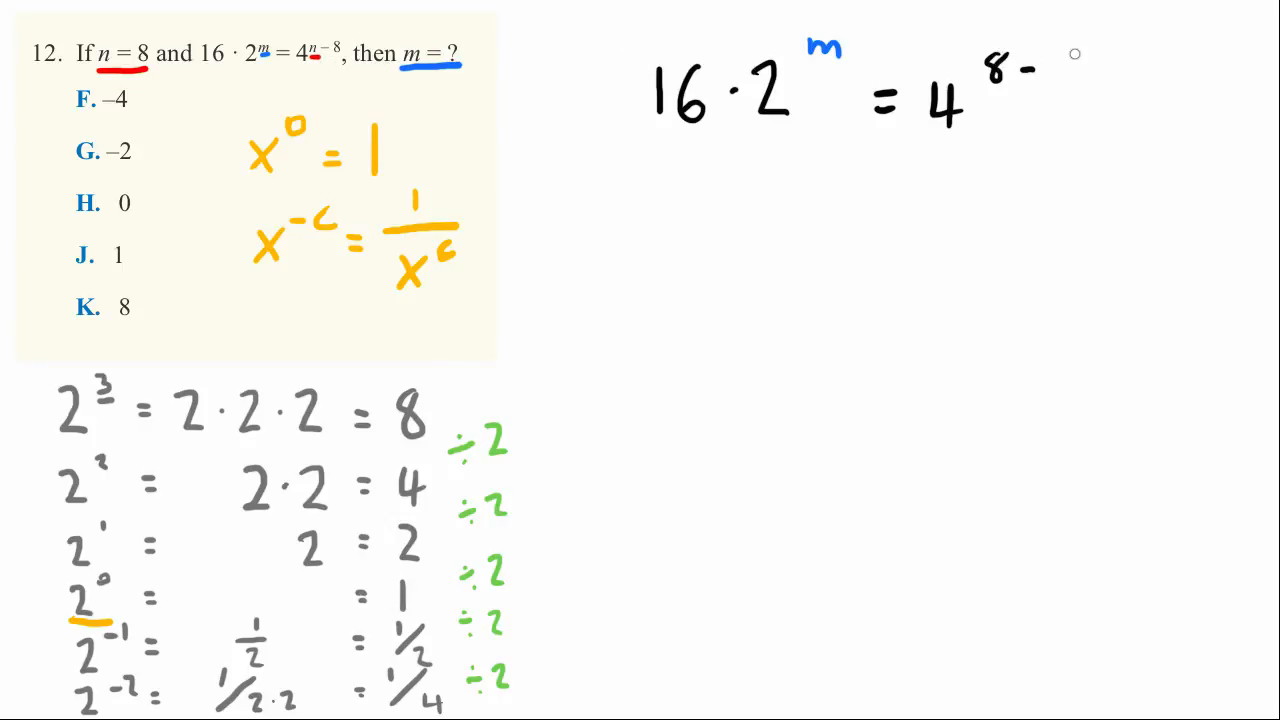
{"action": "type", "text": "-8"}
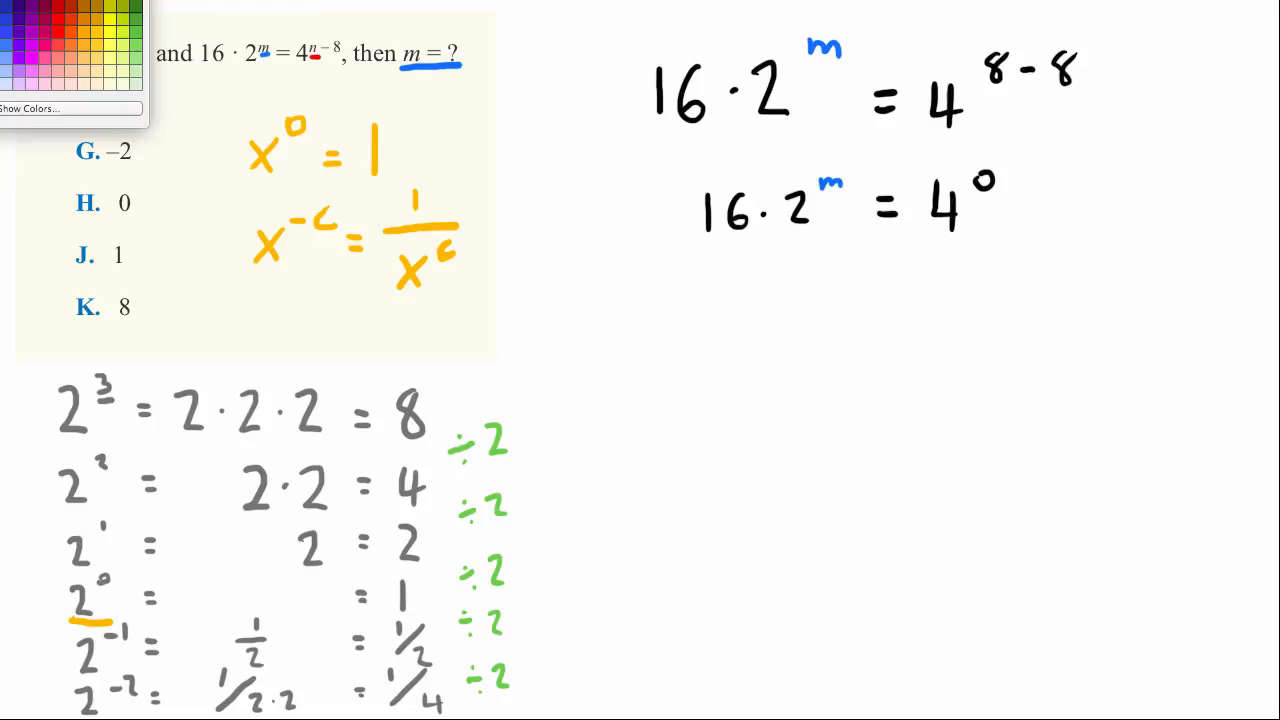
- Write 16·2^m = 1 beneath the 16·2^m = 4^0 line
{"action": "left_click_drag", "start_coordinate": [248, 187], "coordinate": [312, 183]}
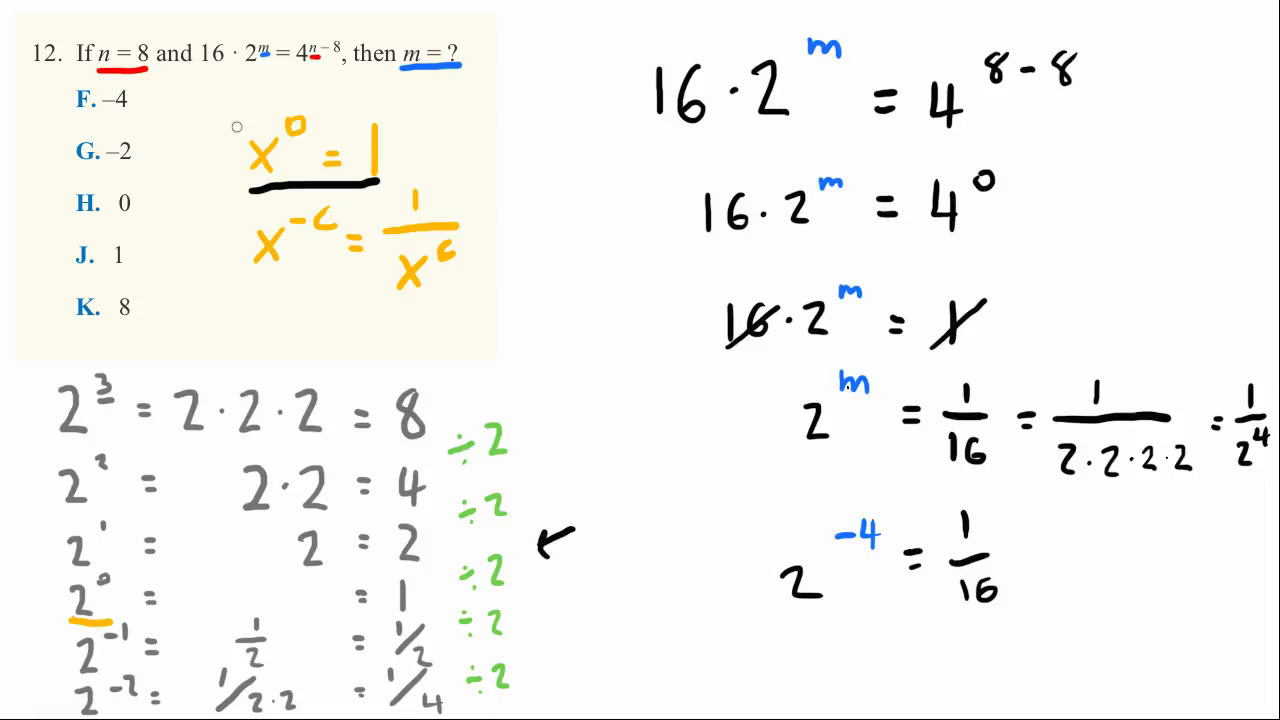
- Pick a different ink colour from the palette
{"action": "left_click", "coordinate": [70, 20]}
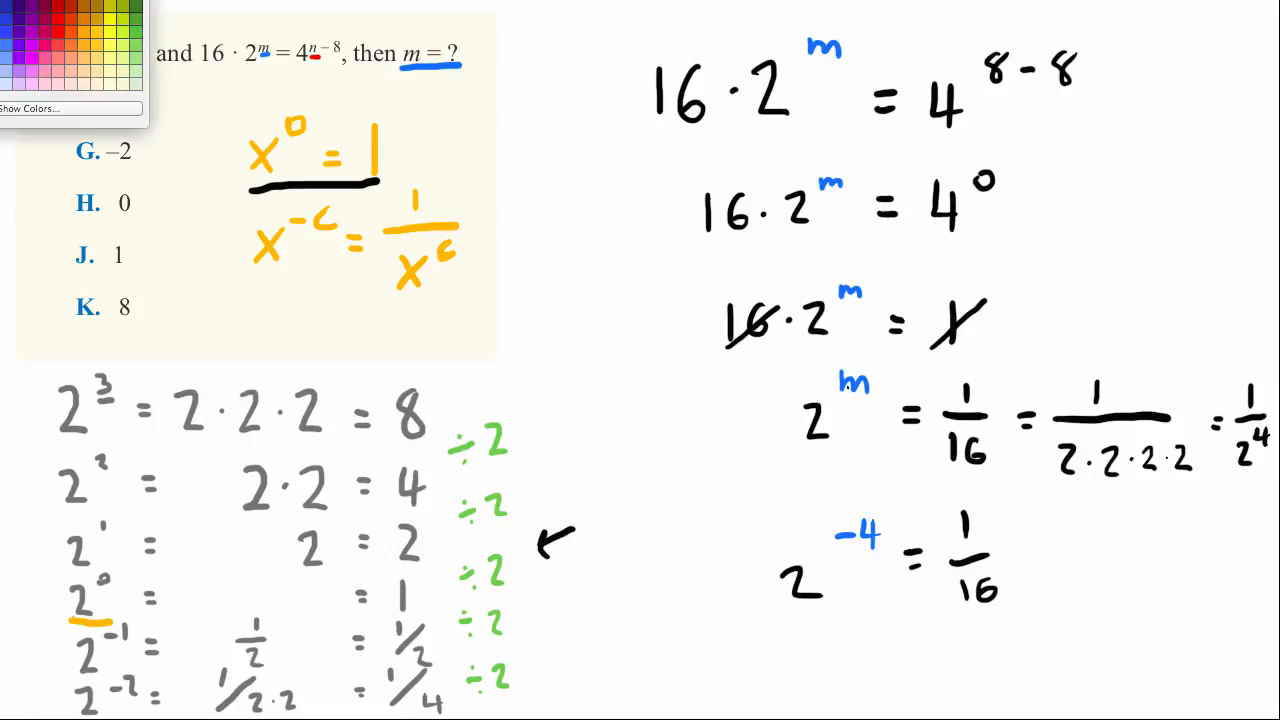